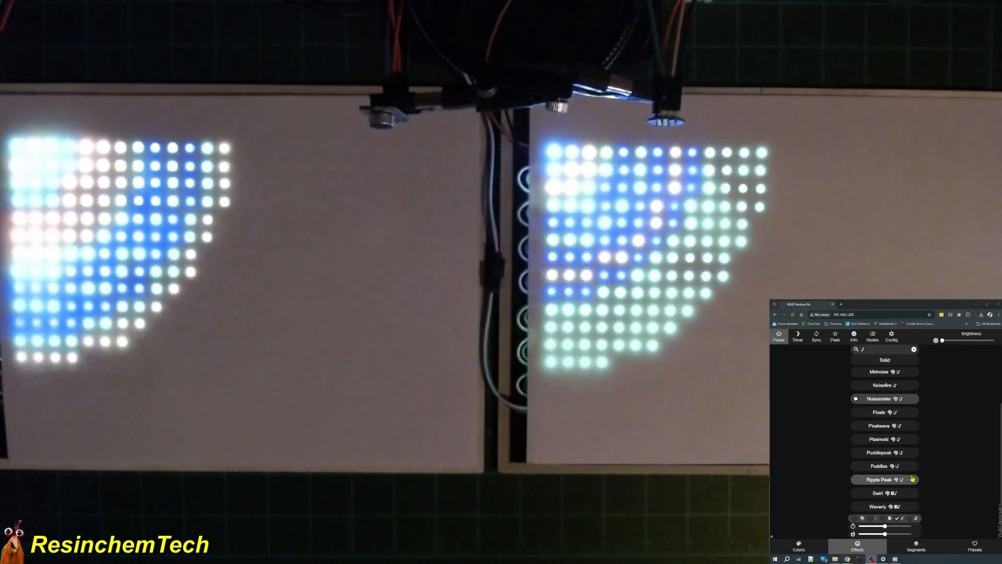
# Switch both LED matrices to the Ripple Peak sound effect
pyautogui.click(884, 452)
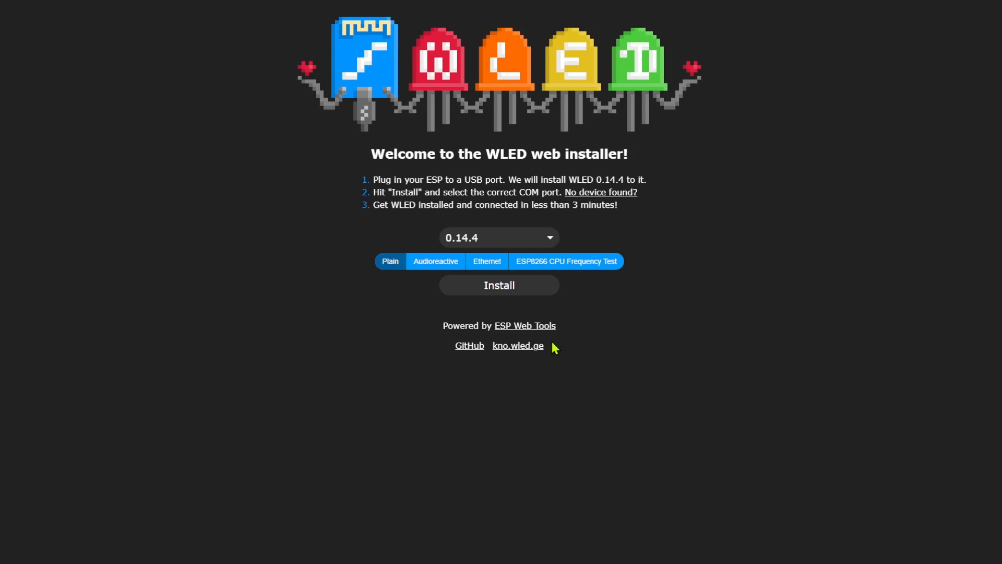
pyautogui.moveTo(523, 325)
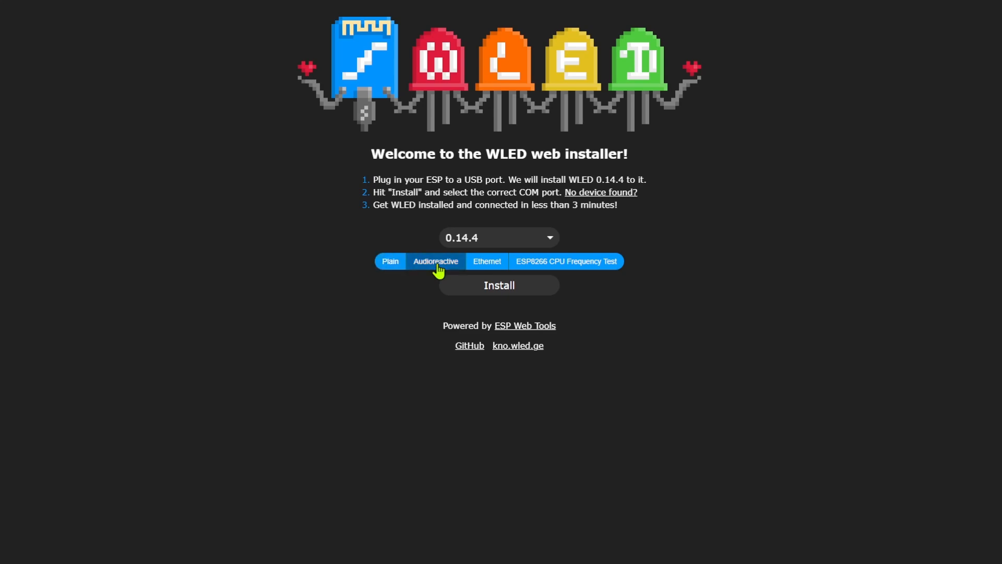
# Select the Audioreactive variant and the 0.15.0-b5 beta release as the firmware to install
pyautogui.click(497, 237)
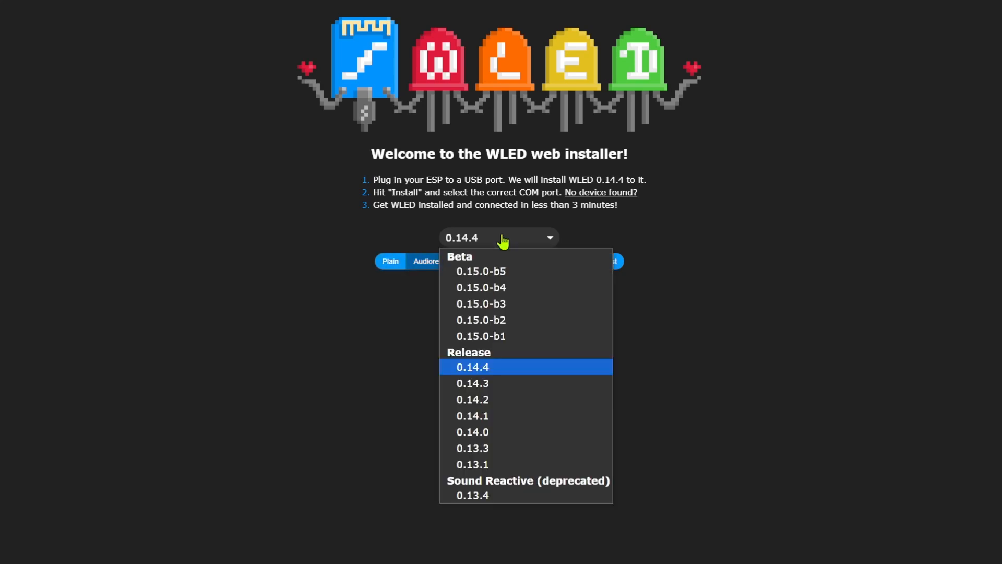
pyautogui.click(480, 271)
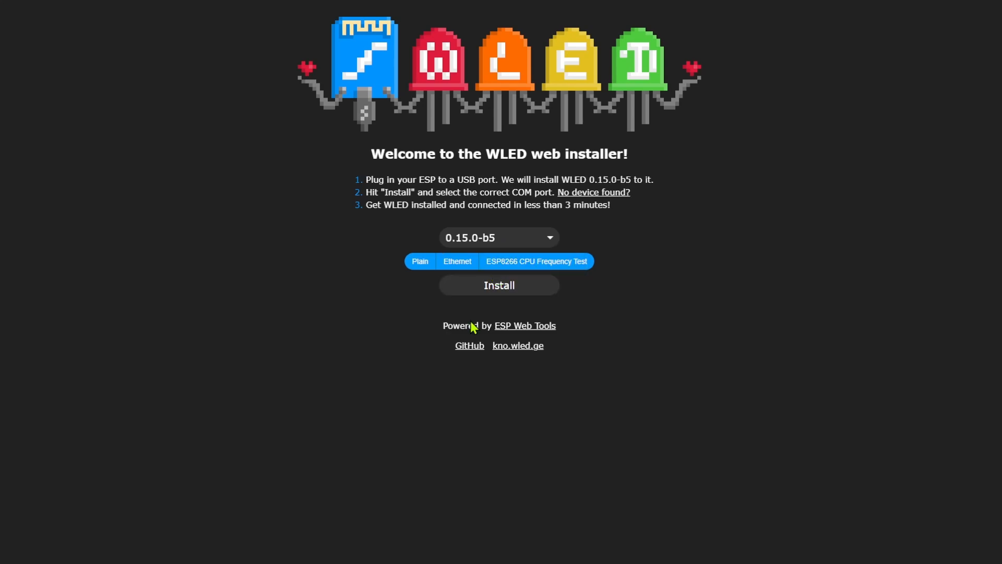
pyautogui.moveTo(548, 243)
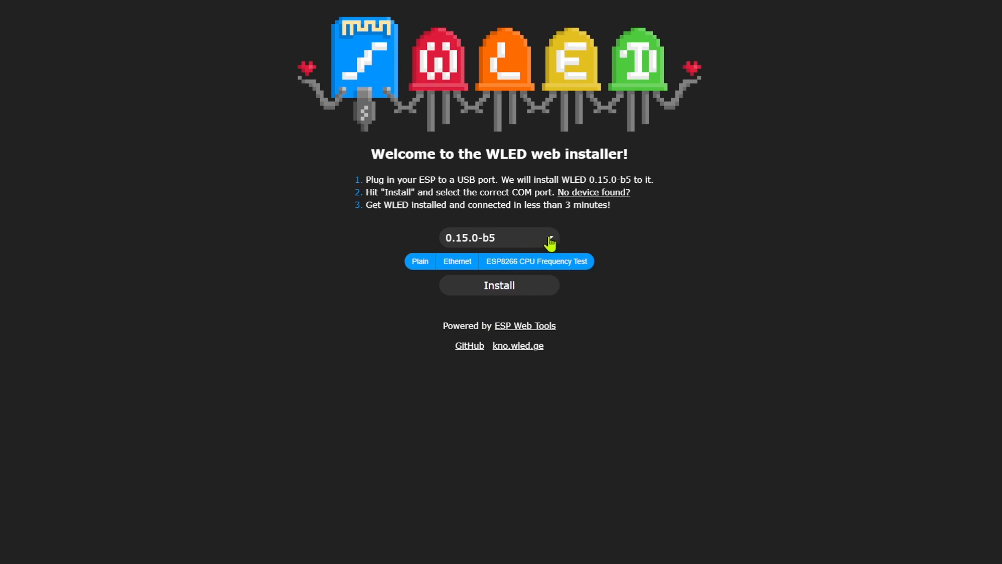
pyautogui.click(499, 237)
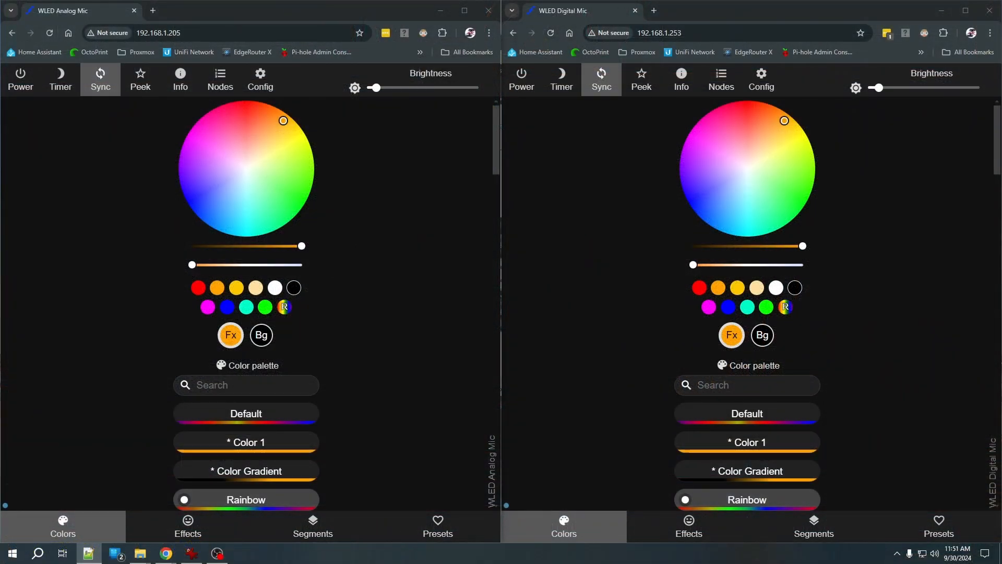
pyautogui.moveTo(652, 292)
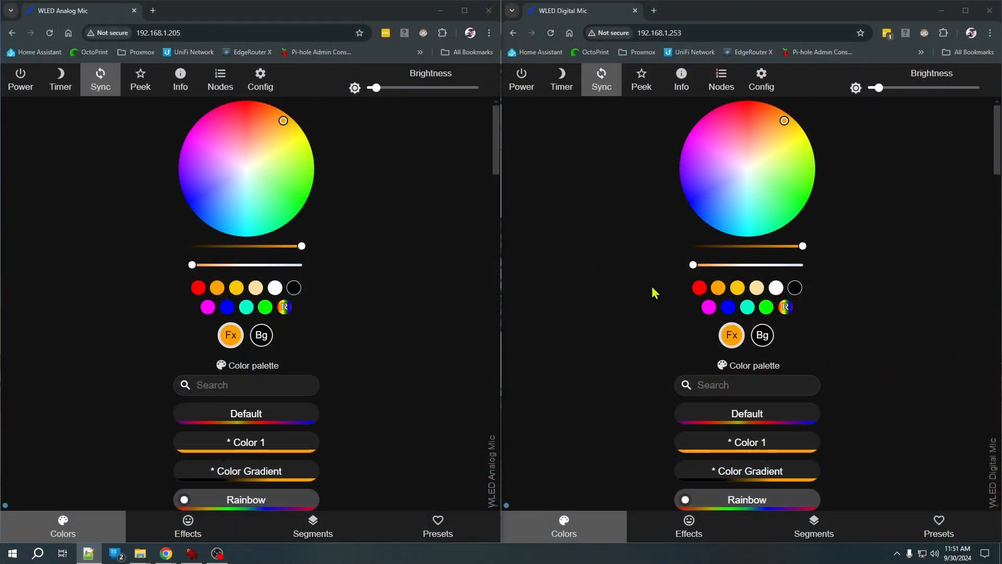
pyautogui.moveTo(517, 309)
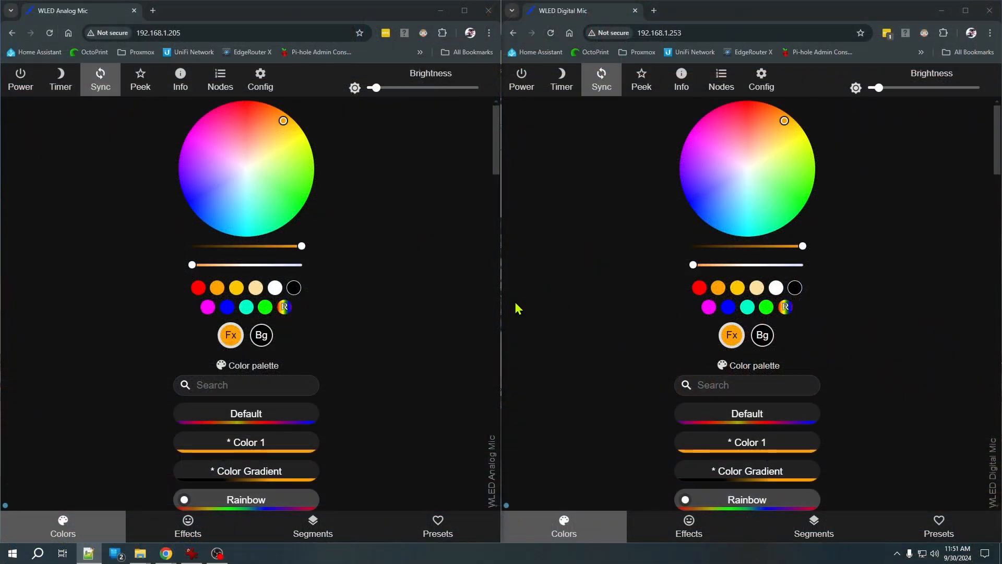
pyautogui.moveTo(313, 181)
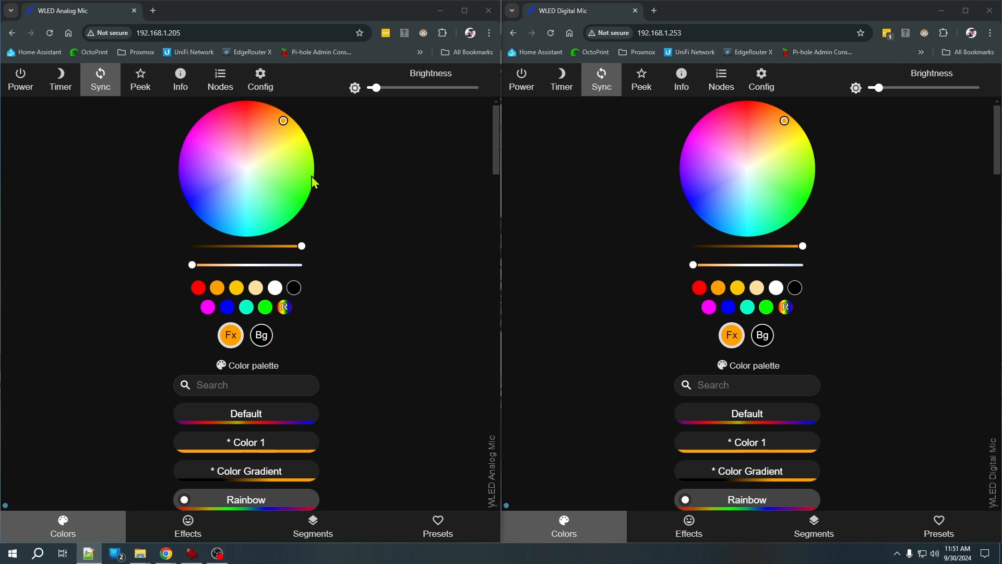
pyautogui.moveTo(809, 309)
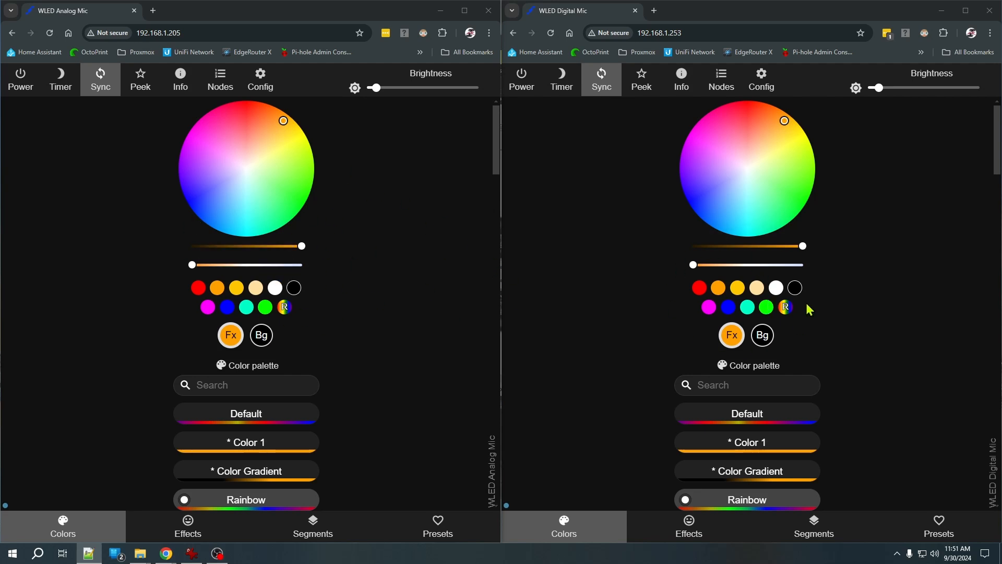
pyautogui.moveTo(698, 288)
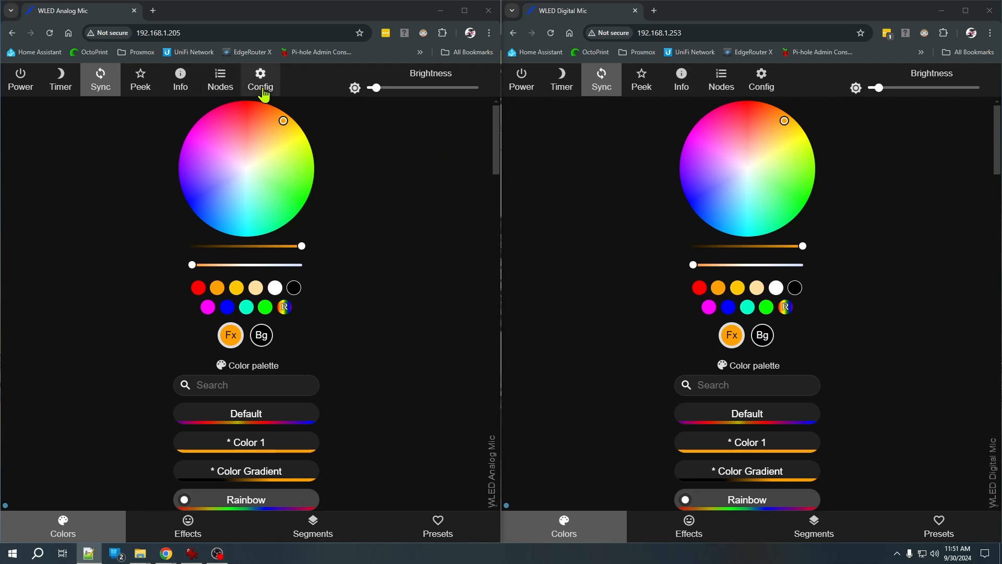
# Bring up the Config settings menu on the Analog Mic controller
pyautogui.click(260, 76)
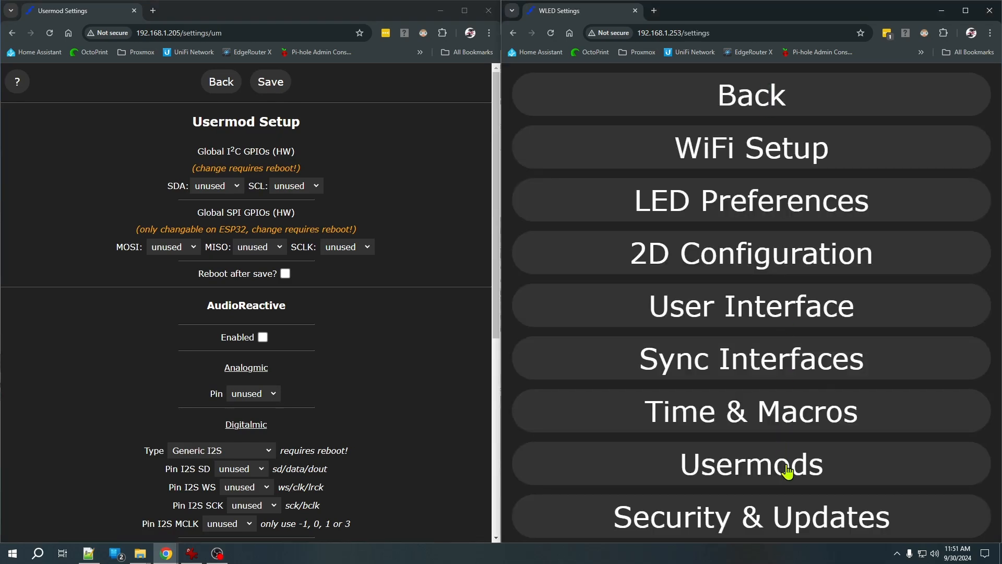
# Show Usermod Setup on the Digital Mic controller and enable AudioReactive on the Analog Mic controller
pyautogui.click(750, 464)
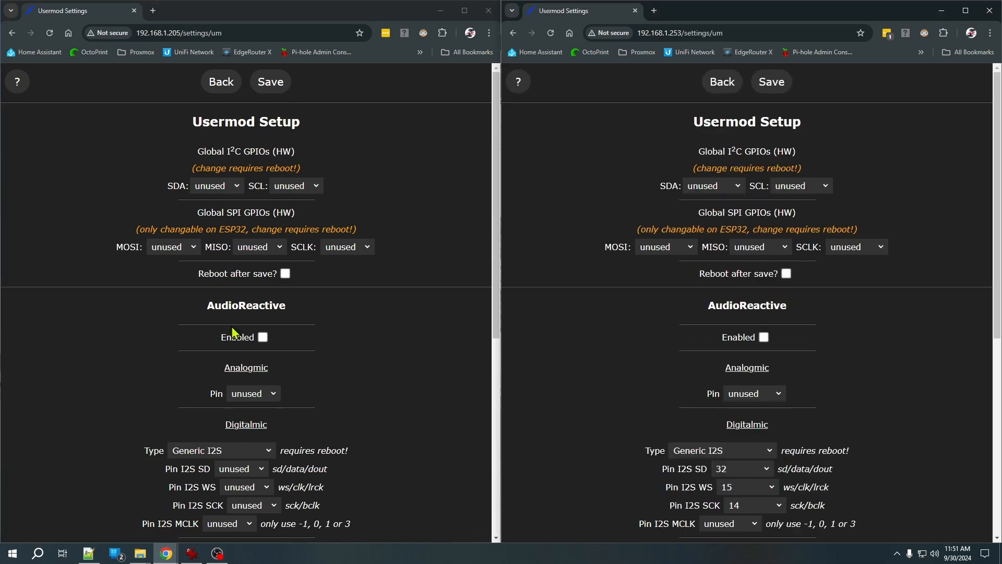
pyautogui.moveTo(767, 310)
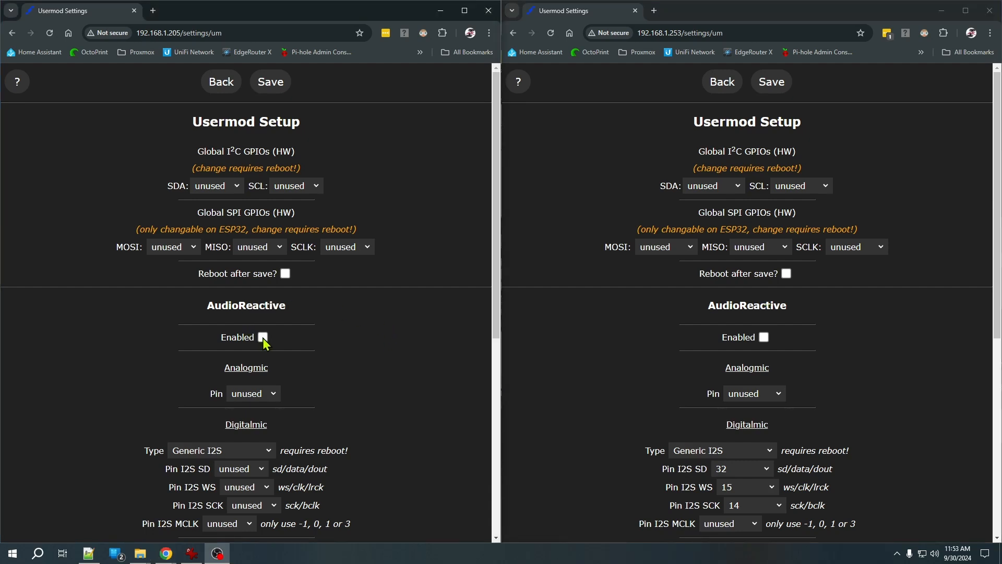
pyautogui.click(262, 337)
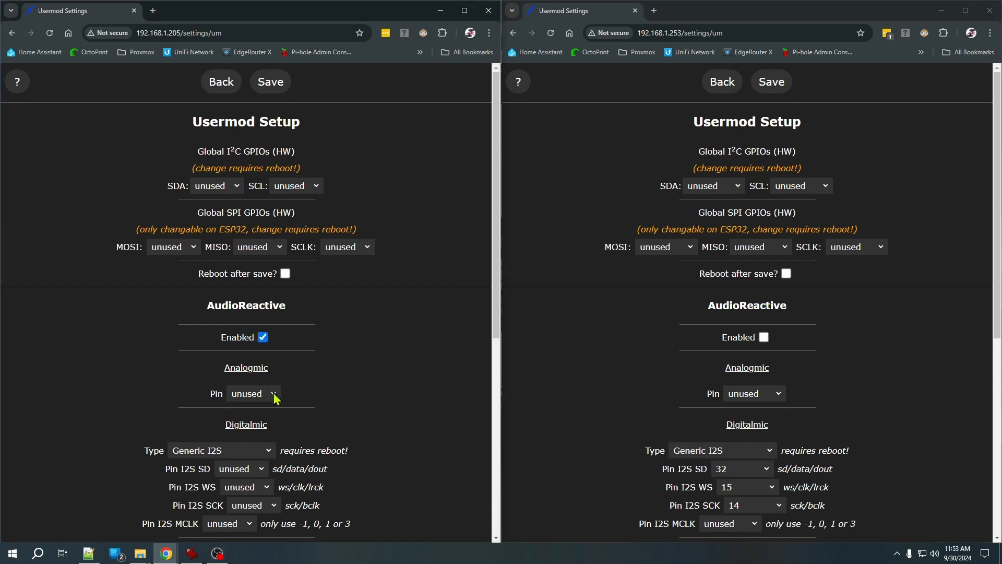
# Save the Analog Mic controller with its mic on pin 32, then enable AudioReactive on the Digital Mic controller
pyautogui.click(248, 393)
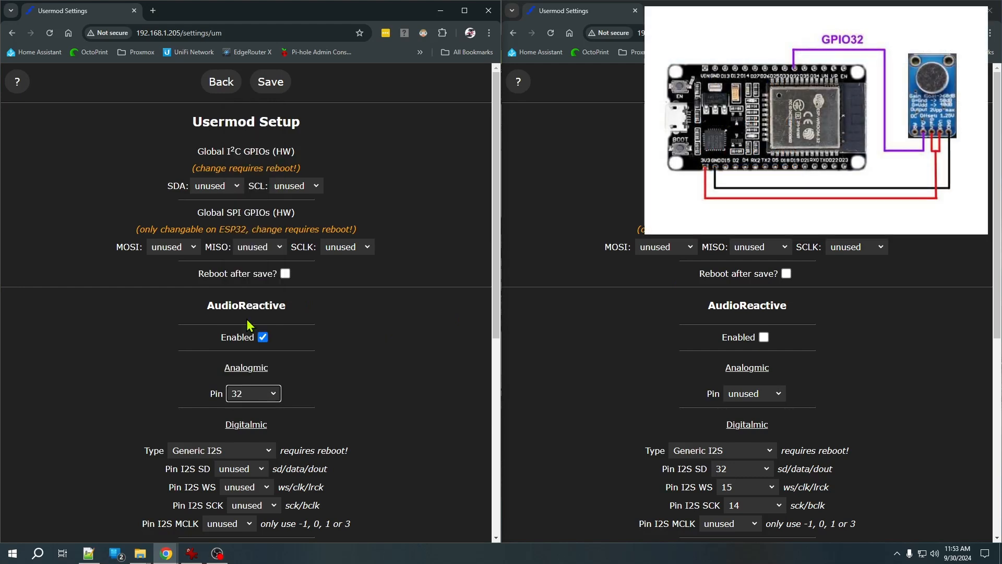
pyautogui.click(269, 82)
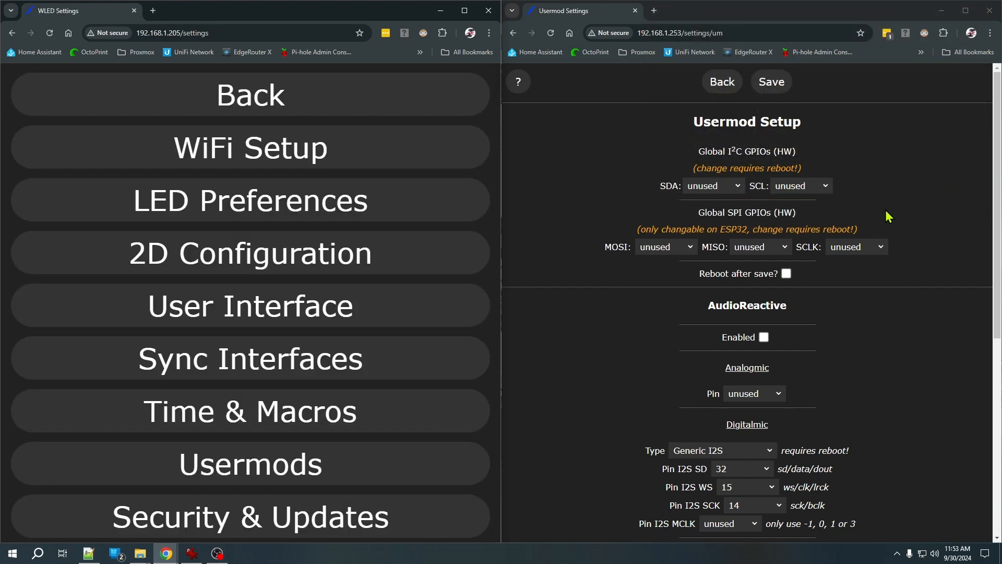
pyautogui.click(763, 337)
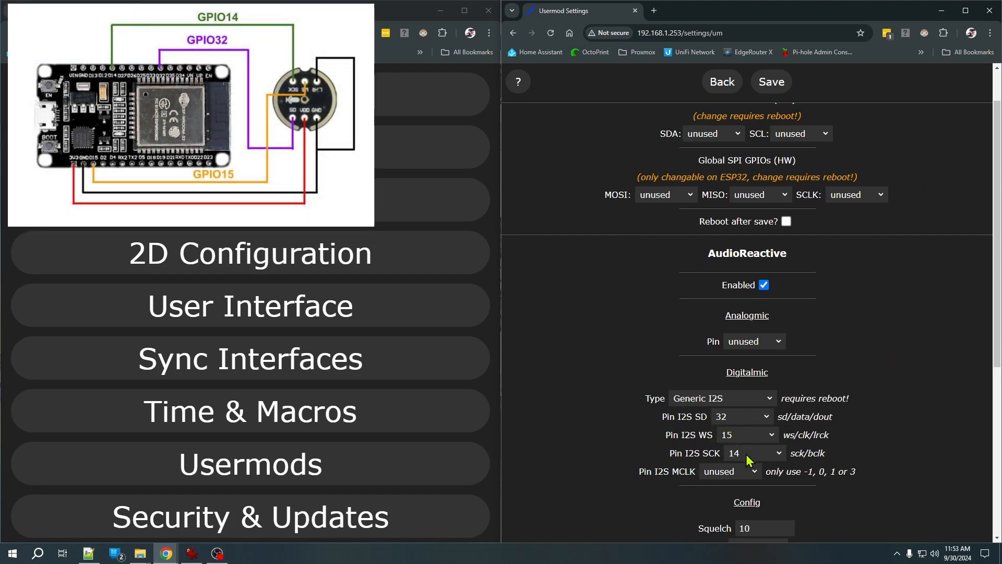
pyautogui.moveTo(778, 405)
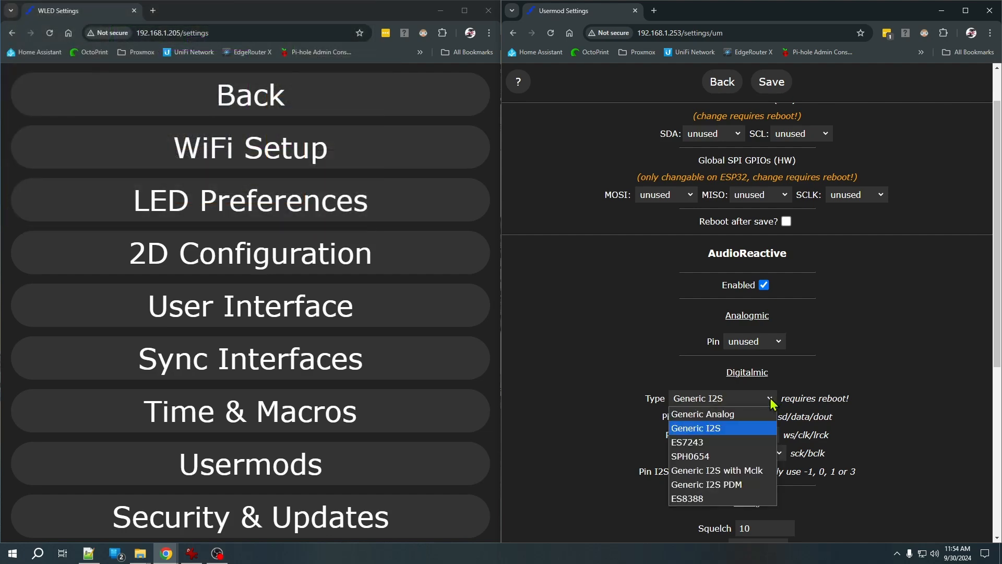
# Review the digital microphone types and keep Generic I2S on pins 32, 15 and 14
pyautogui.click(695, 428)
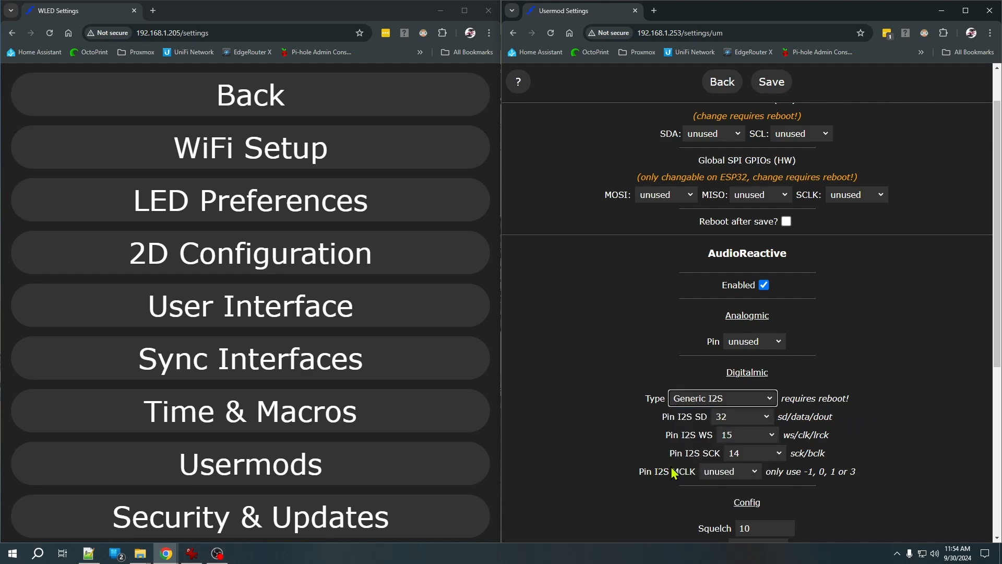
pyautogui.moveTo(721, 476)
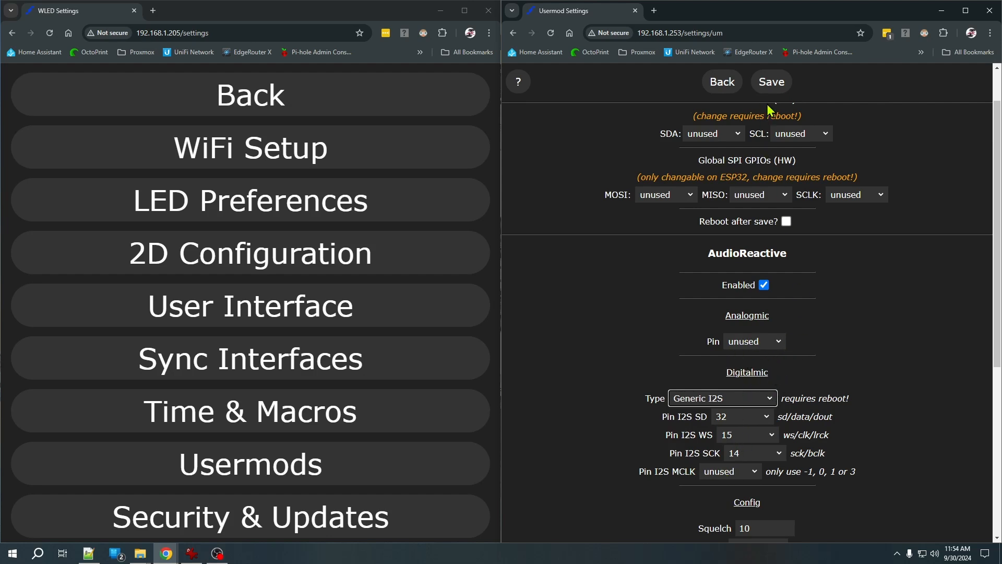
# Save the Digital Mic settings, show Info on both controllers, and reboot the Digital Mic controller
pyautogui.click(771, 81)
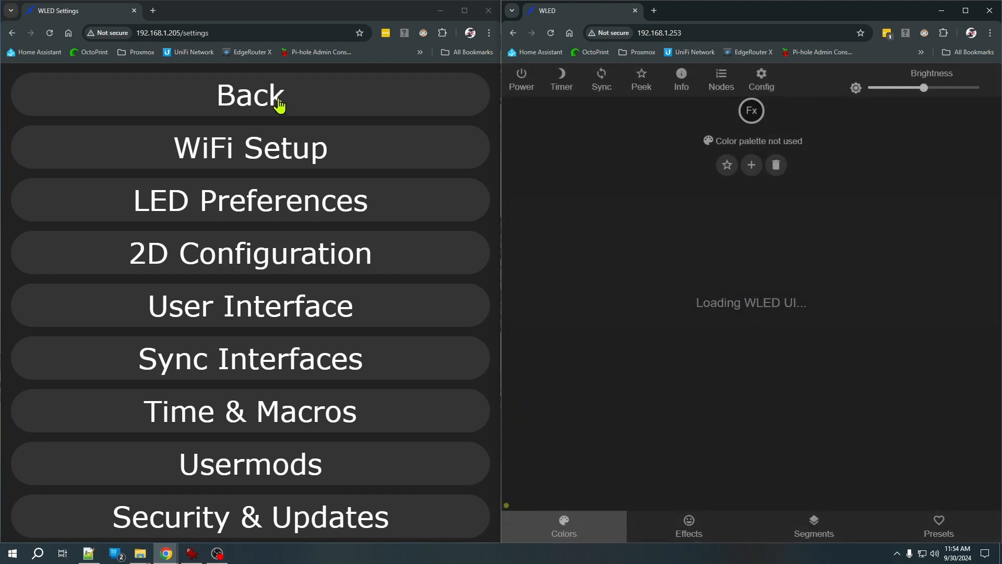
pyautogui.click(249, 95)
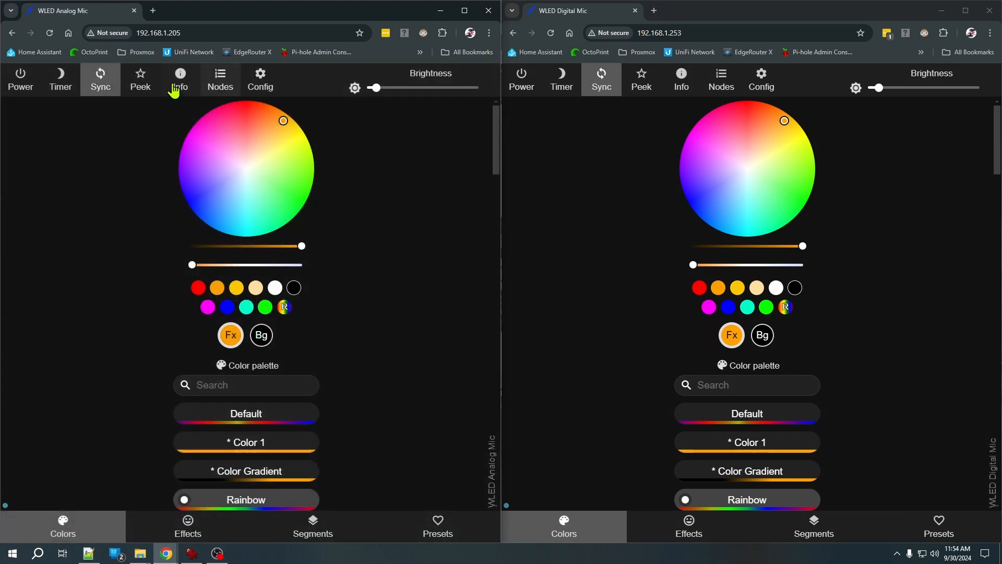
pyautogui.click(179, 76)
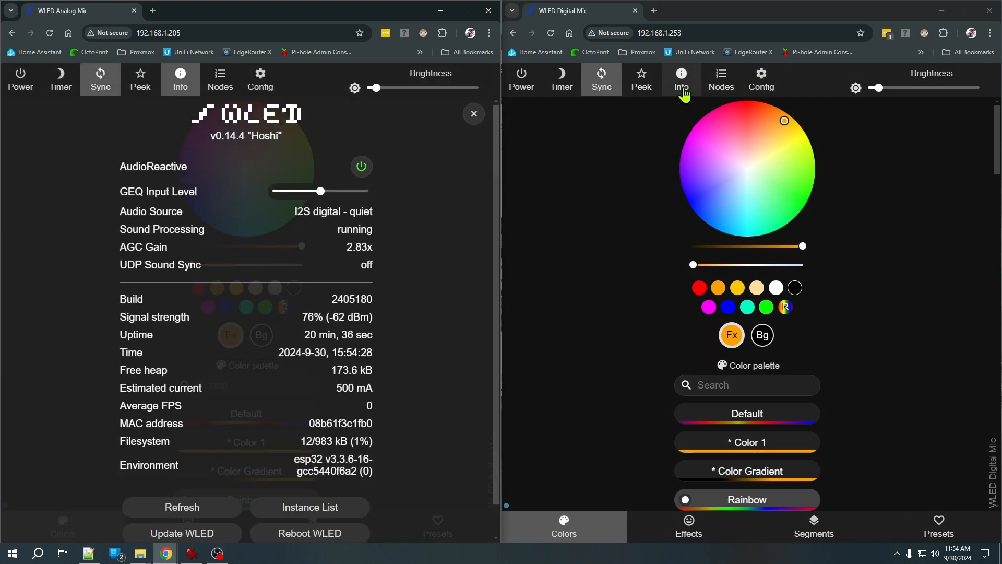
pyautogui.click(682, 79)
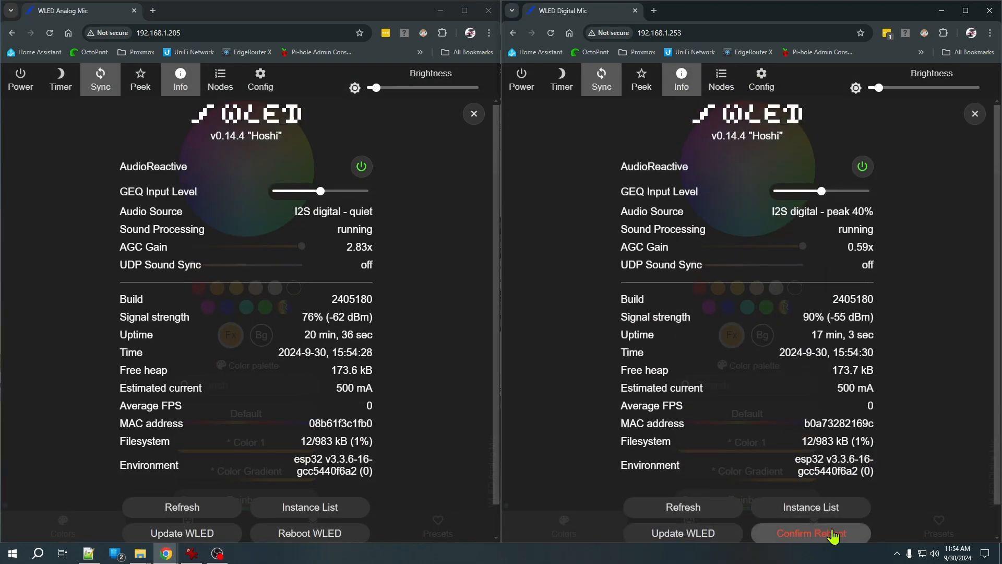
pyautogui.click(810, 533)
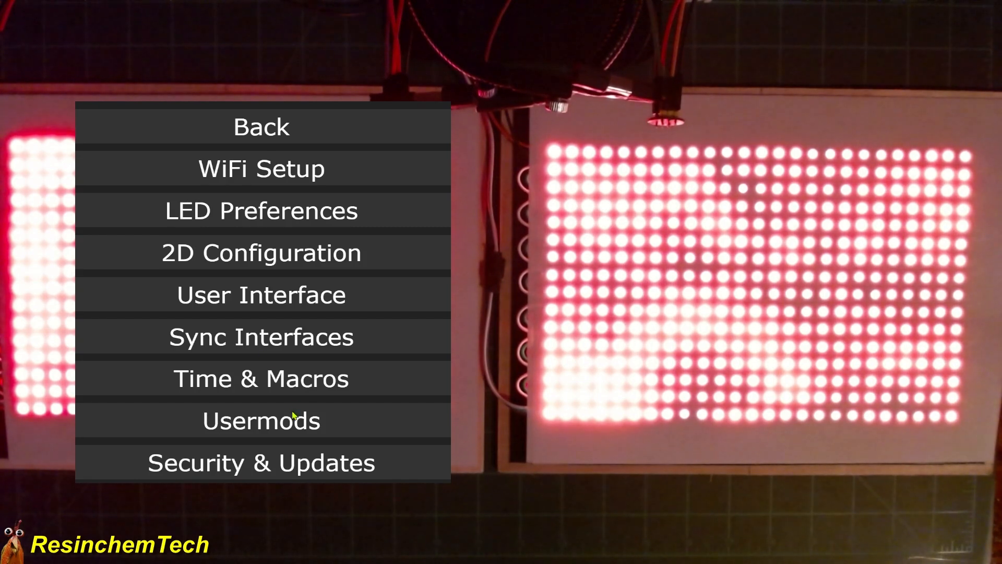
# Show the AudioReactive usermod page with Generic Analog mic on pin 33 and squelch 1
pyautogui.click(260, 420)
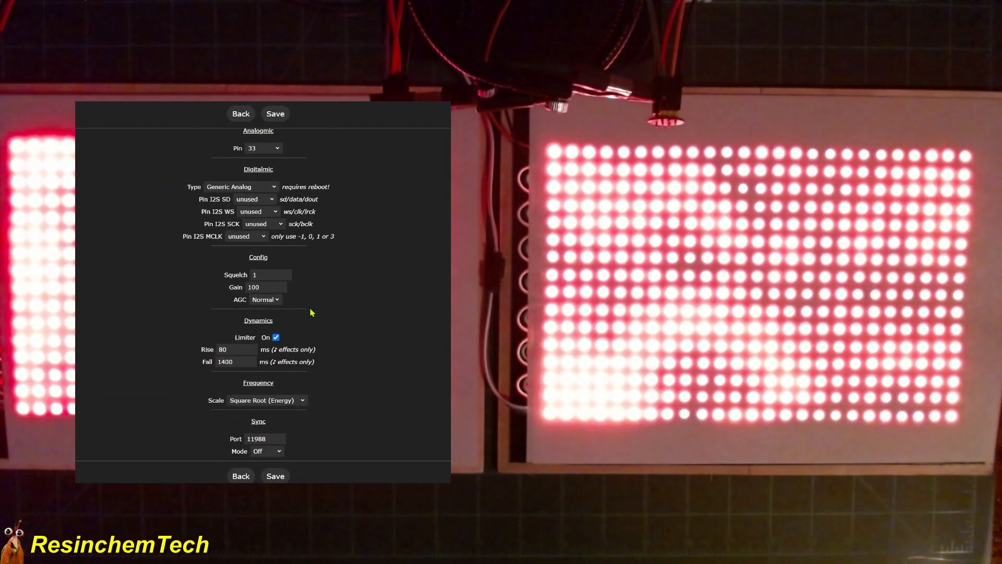
pyautogui.moveTo(305, 308)
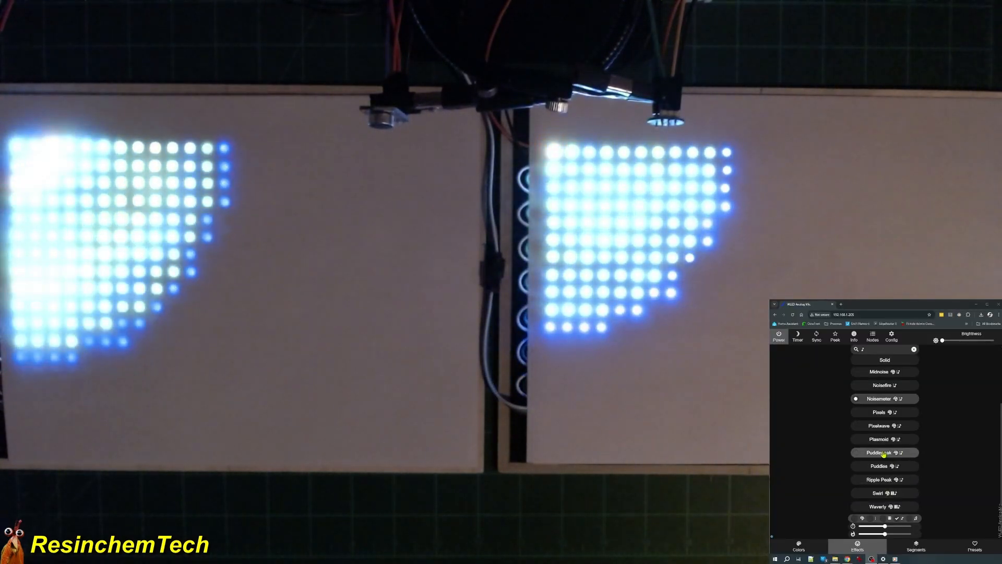
# Try the Puddlepeak sound effect on the way to settling on Waverly
pyautogui.click(877, 452)
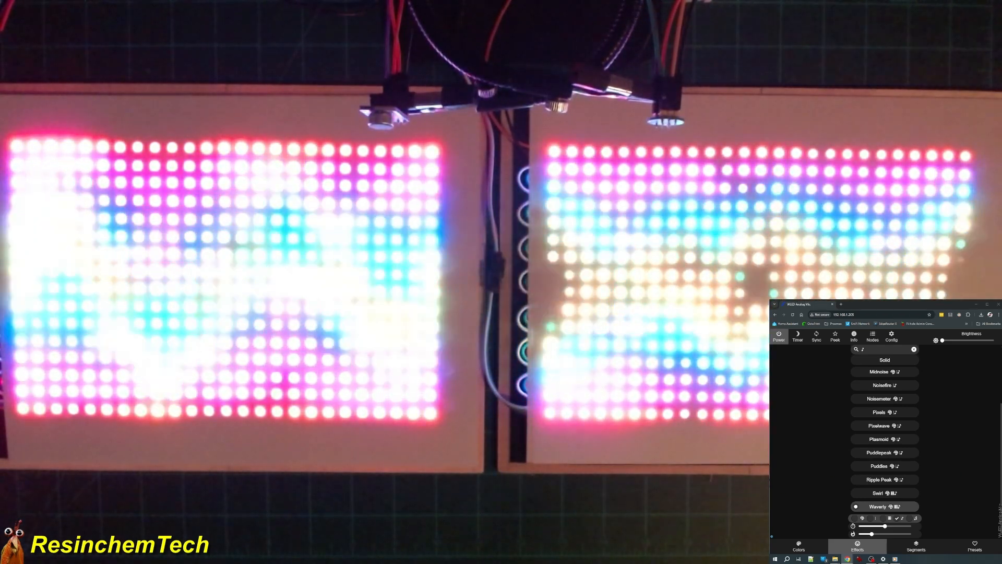
pyautogui.click(879, 438)
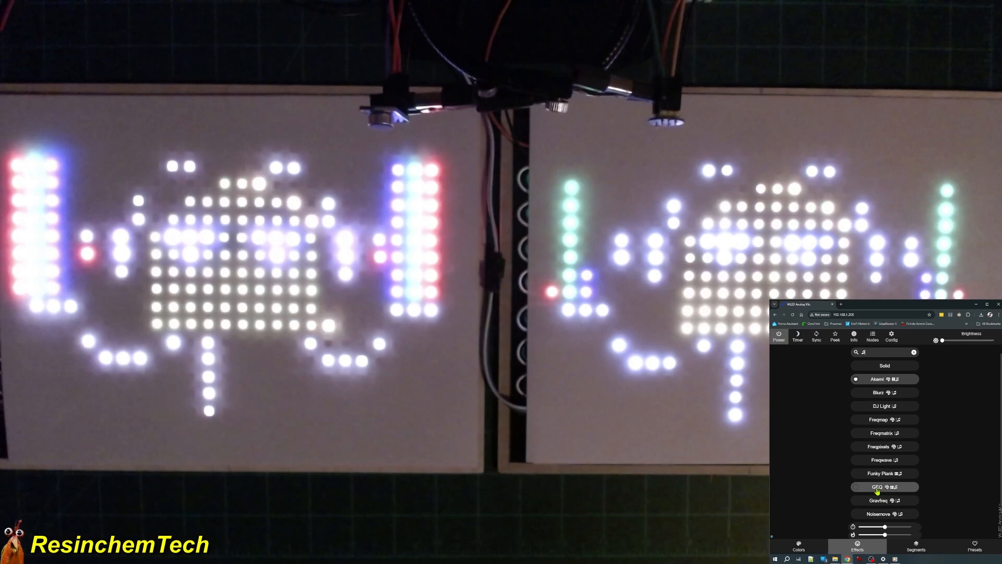
# Make GEQ the active effect, replacing Akemi, so the matrix shows a rainbow spectrum
pyautogui.click(884, 486)
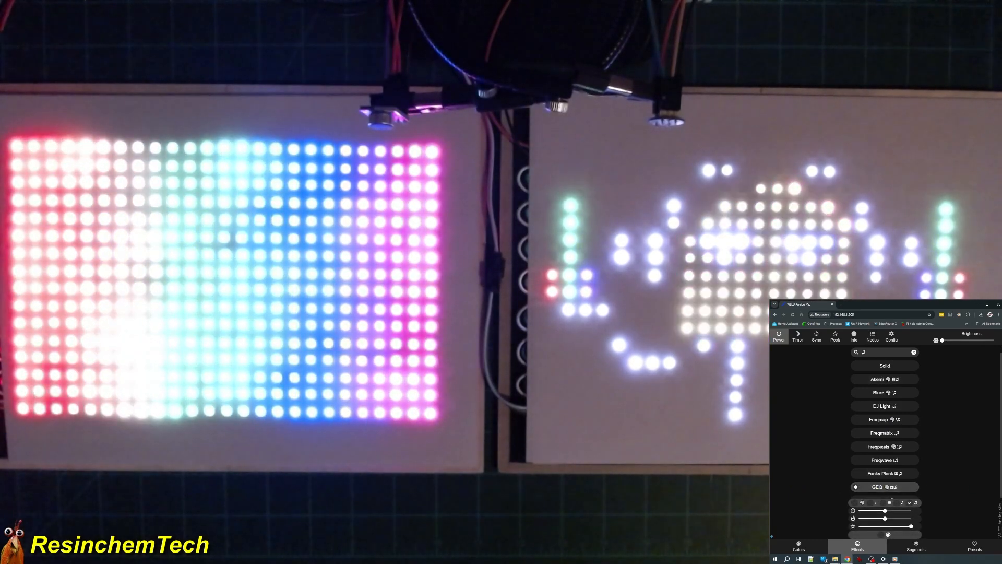